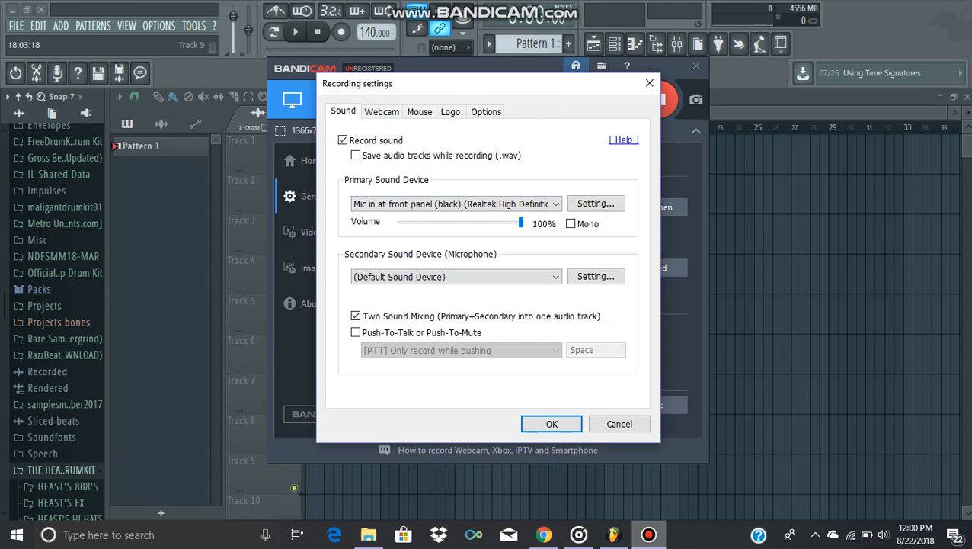
# Step: Keep (Default Sound Device) as the secondary microphone, confirm with OK, and minimize Bandicam
pyautogui.click(455, 276)
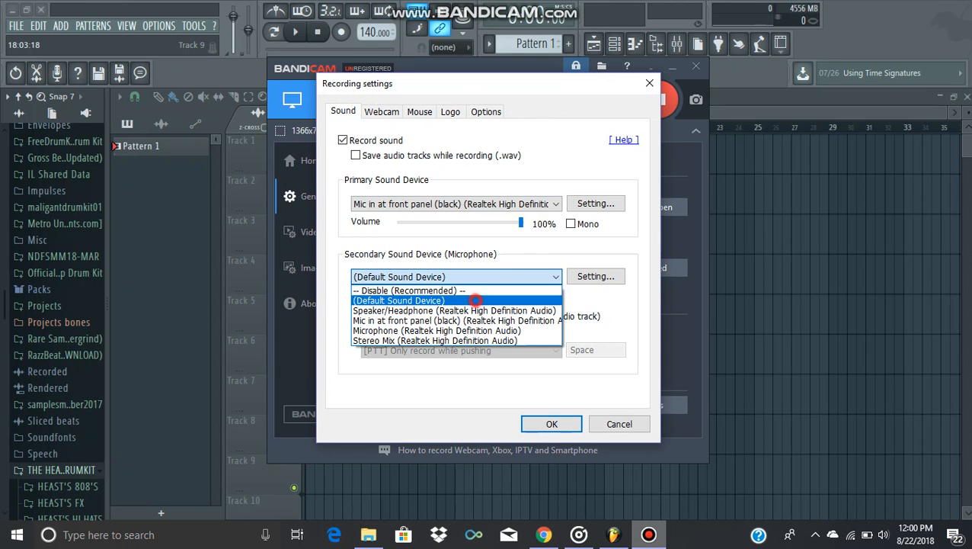
pyautogui.click(399, 300)
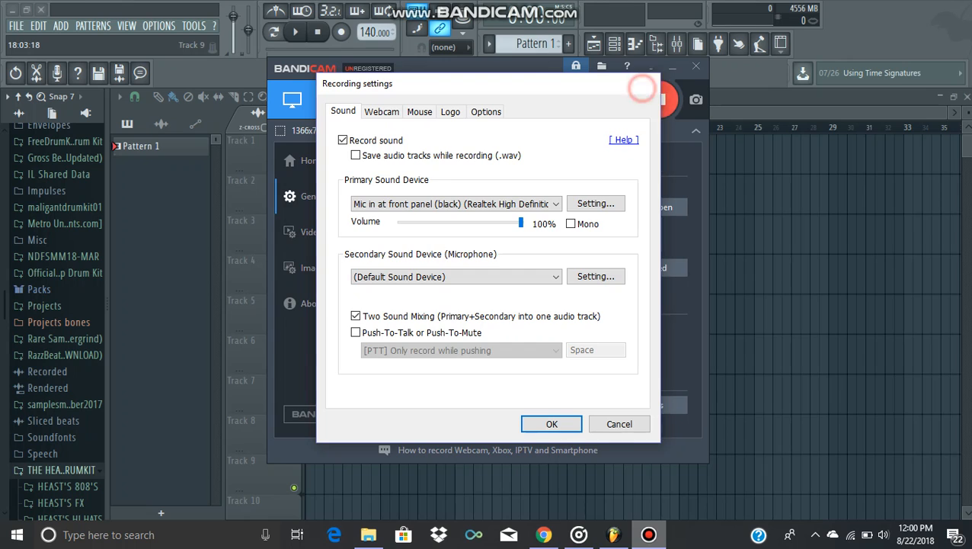
pyautogui.click(551, 424)
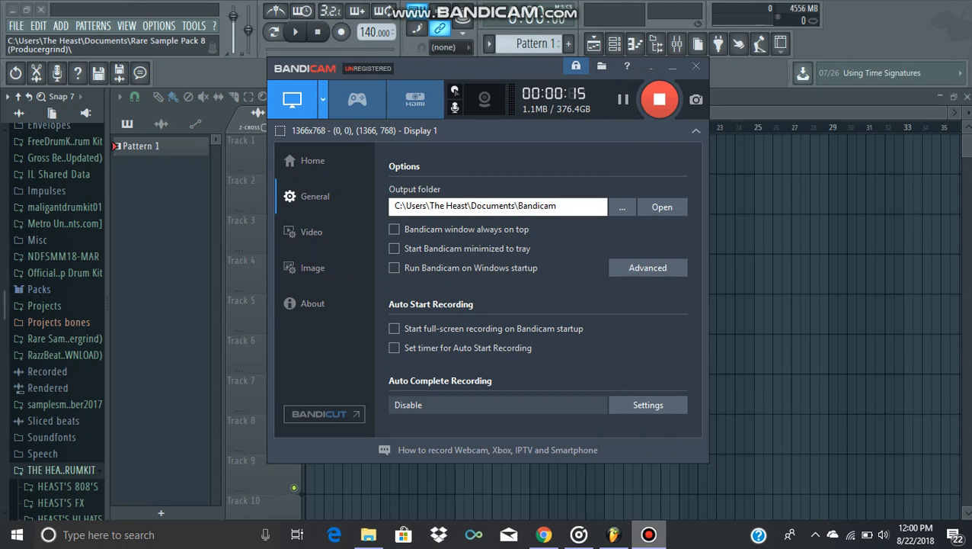
pyautogui.click(694, 67)
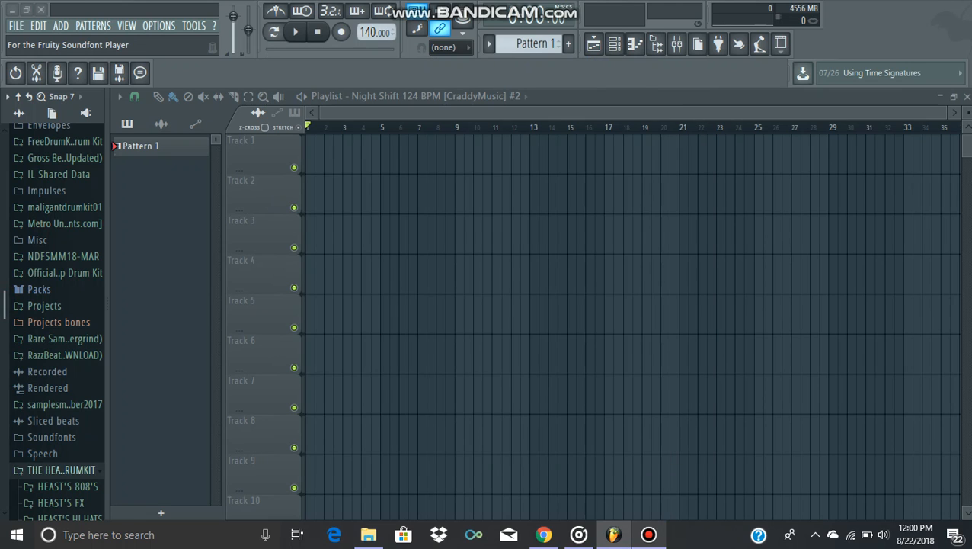
# Step: Open HEAST'S 808'S and preview 808 samples including A.D.H.D BASS and PAPPY BASS
pyautogui.click(61, 470)
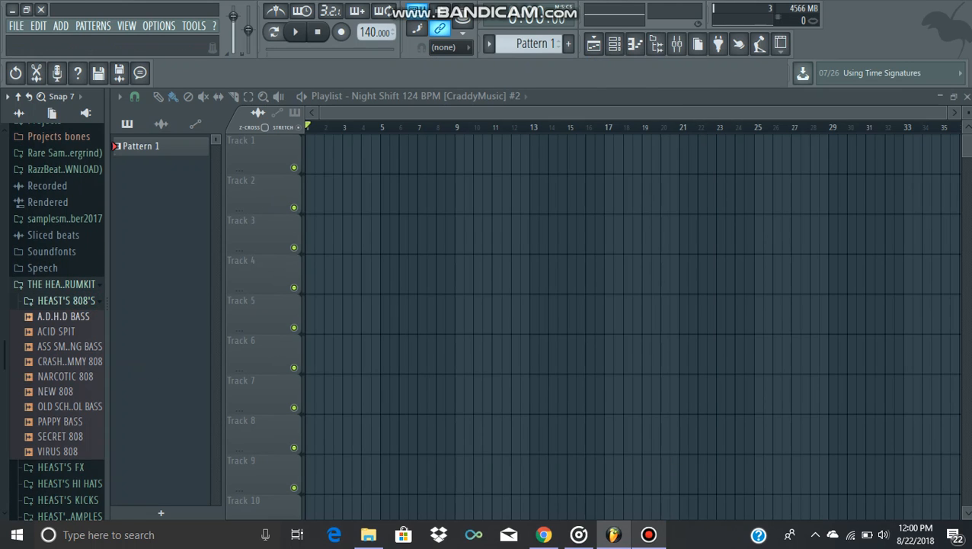
pyautogui.click(63, 316)
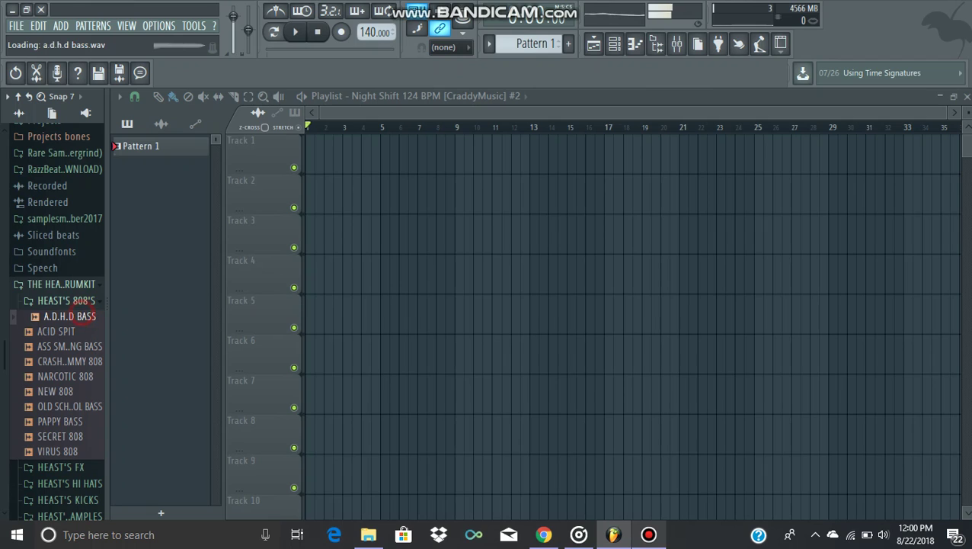
pyautogui.click(61, 331)
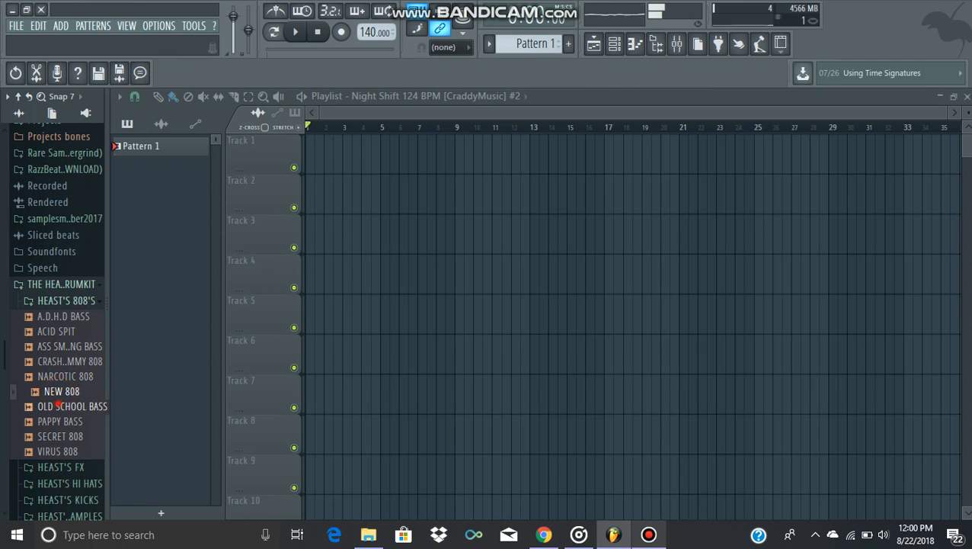
pyautogui.click(67, 421)
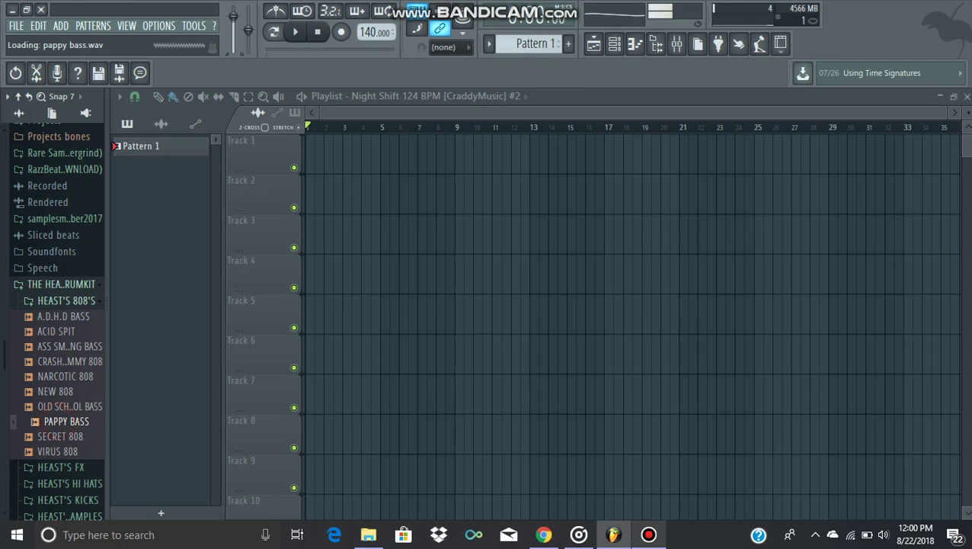
pyautogui.click(60, 436)
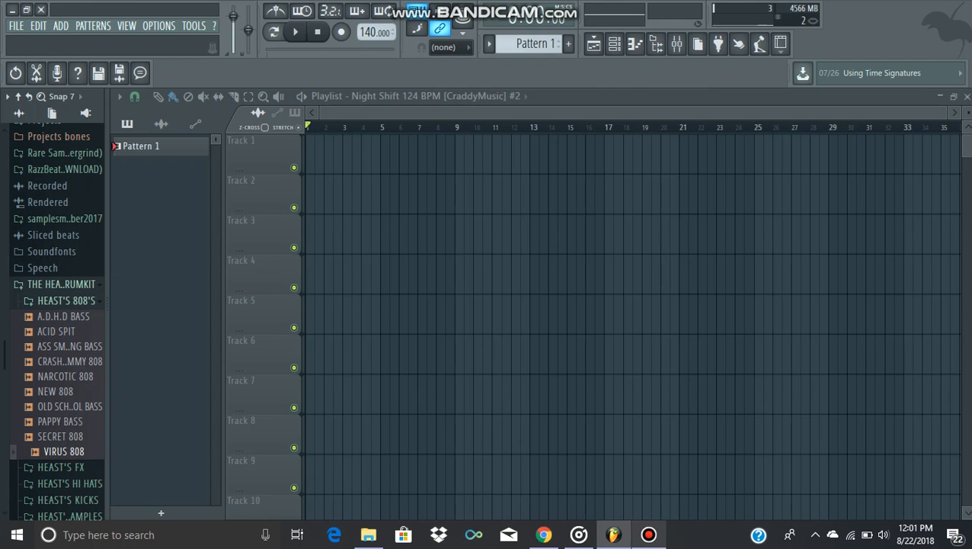
pyautogui.click(65, 300)
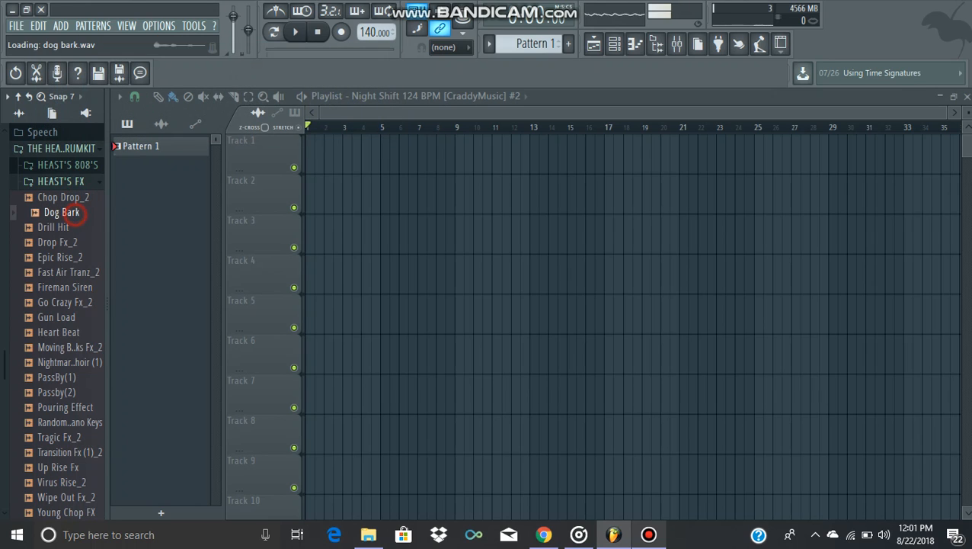
# Step: Preview Go Crazy Fx_2, Passby(2) and Transition Fx (1)_2, then collapse HEAST'S FX
pyautogui.click(57, 242)
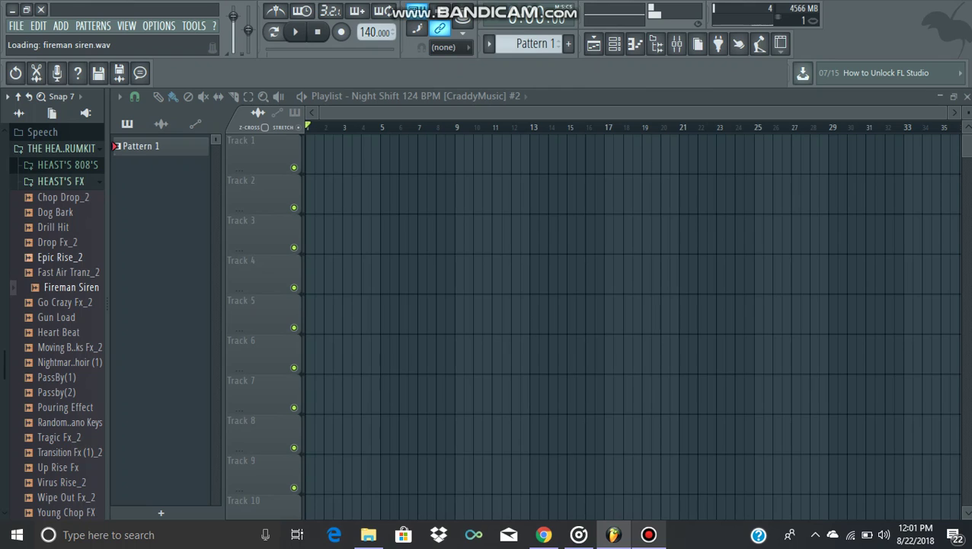
pyautogui.click(70, 301)
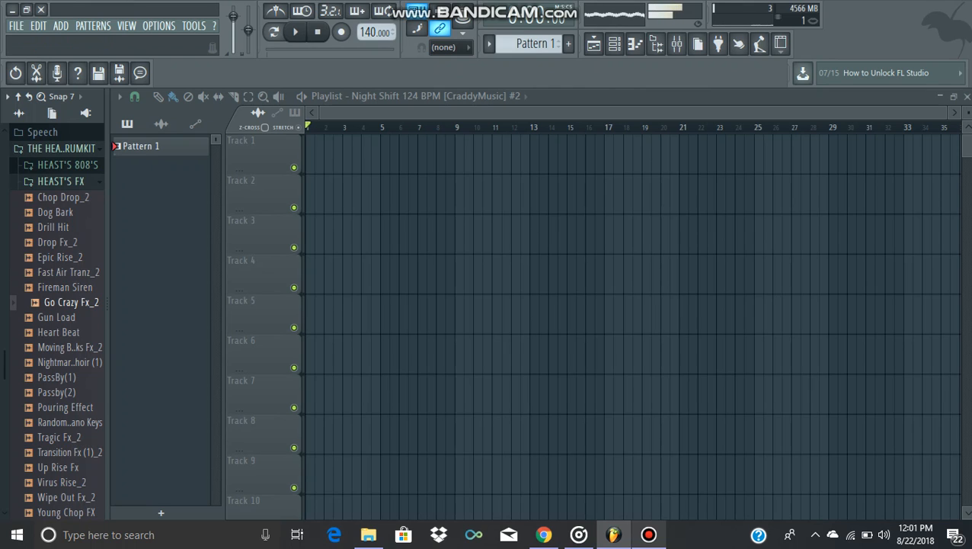
pyautogui.click(64, 331)
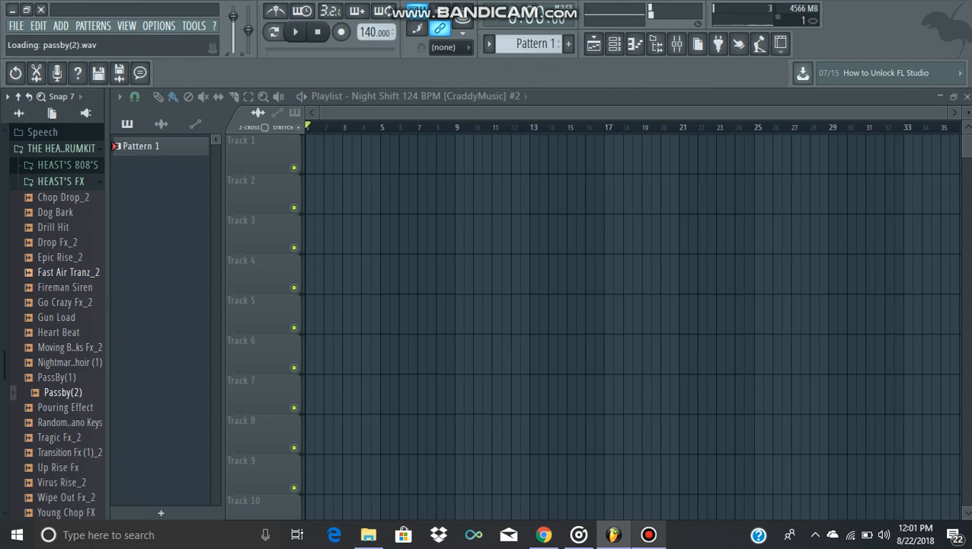
pyautogui.click(70, 452)
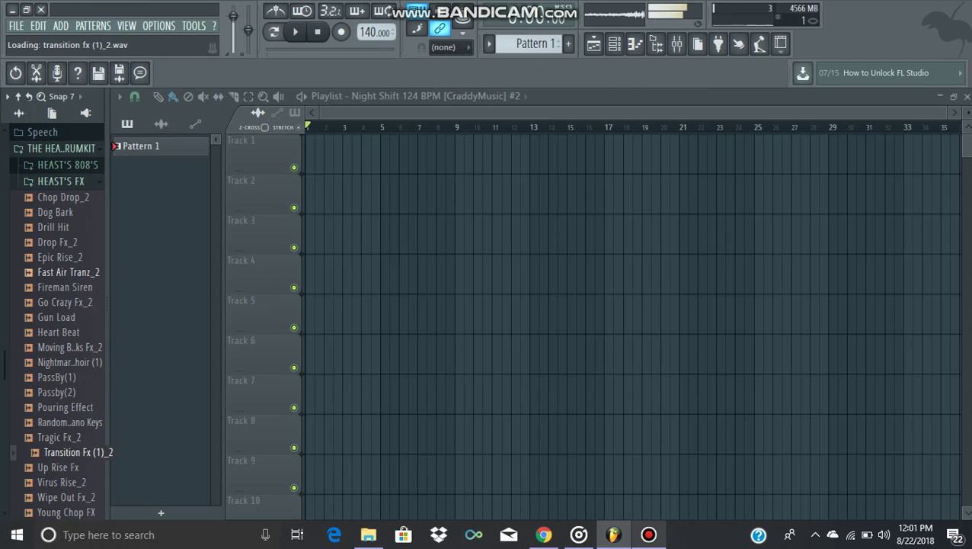
pyautogui.click(72, 497)
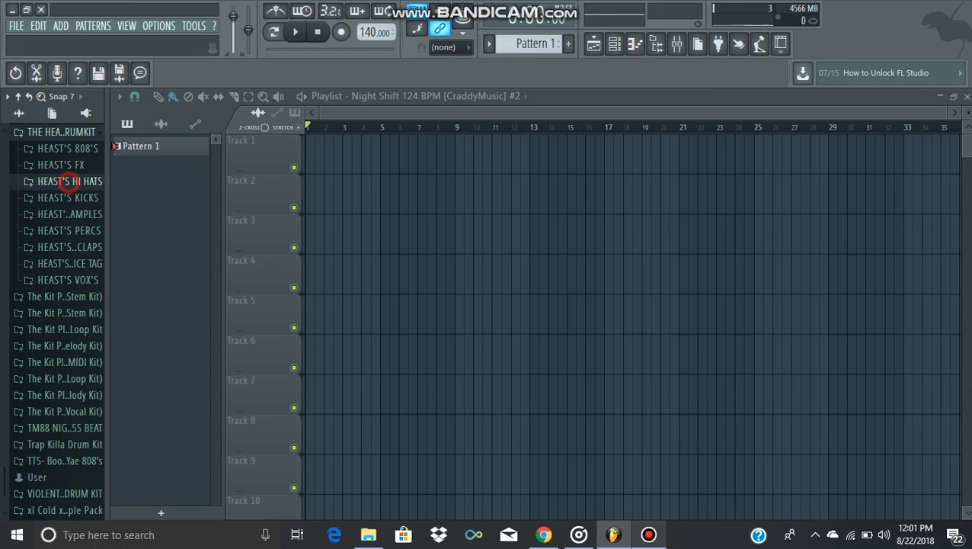
# Step: Preview A.D.H.D PERC and a snare sample, then collapse HEAST'S SNARES & CLAPS
pyautogui.click(61, 181)
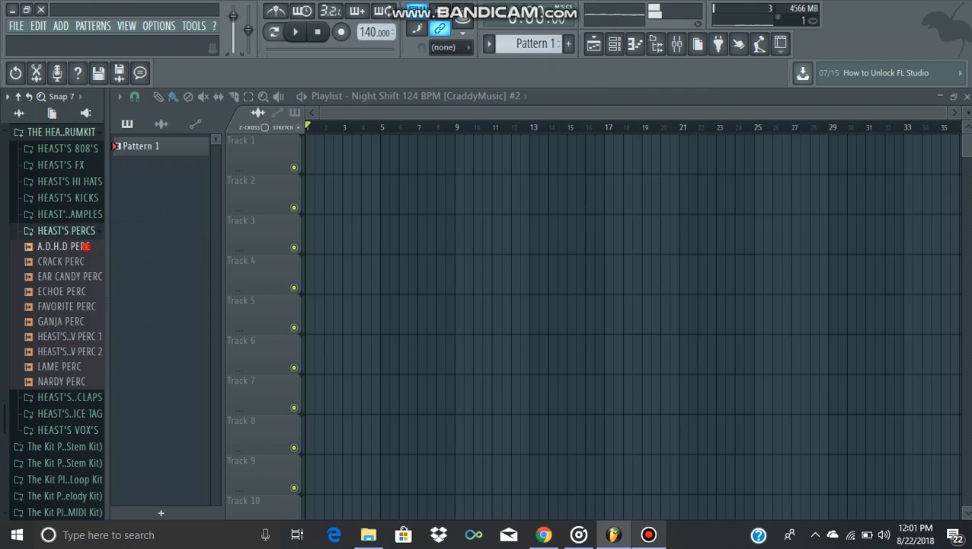
pyautogui.click(61, 291)
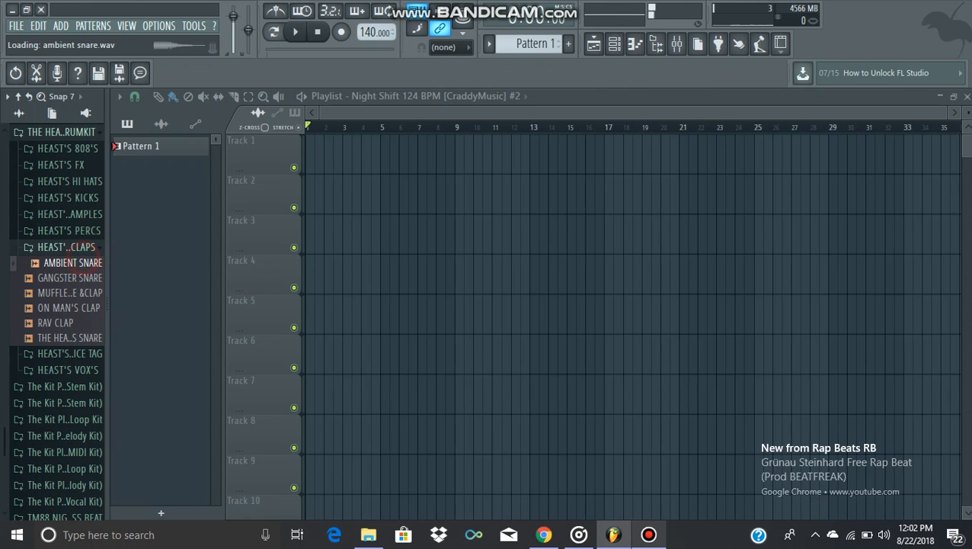
pyautogui.click(55, 323)
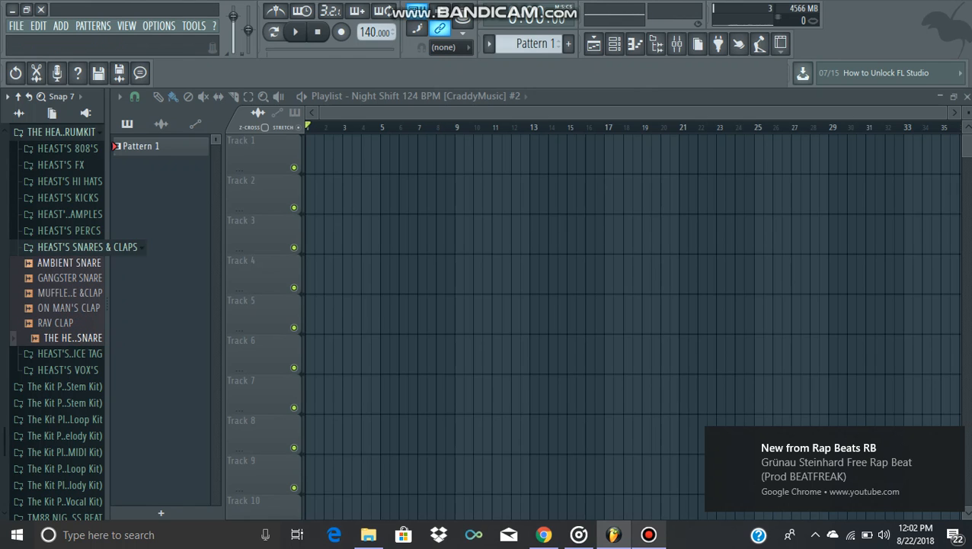
pyautogui.click(92, 246)
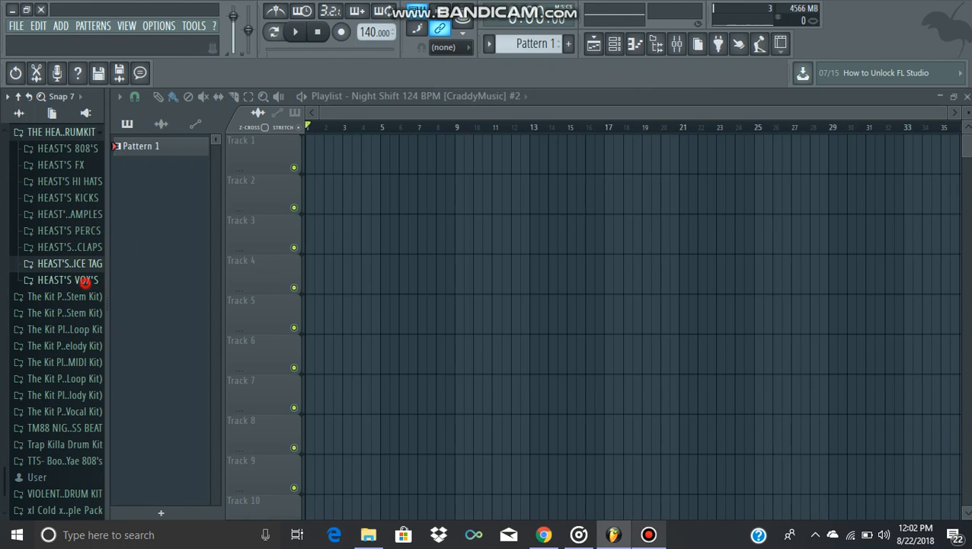
# Step: Open HEAST'S VOX'S and preview vocal samples such as Gospel Vox and CHAMP CHANT
pyautogui.click(66, 279)
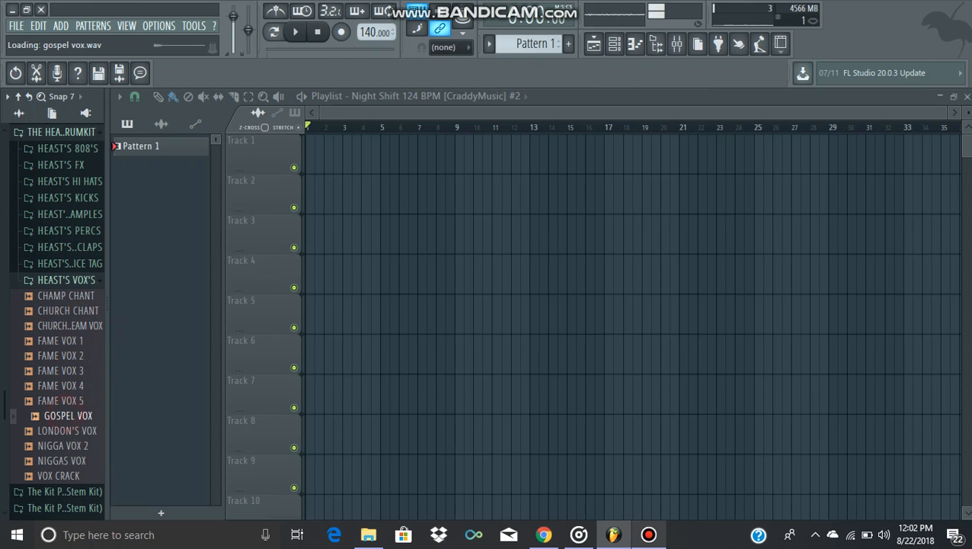
pyautogui.click(69, 445)
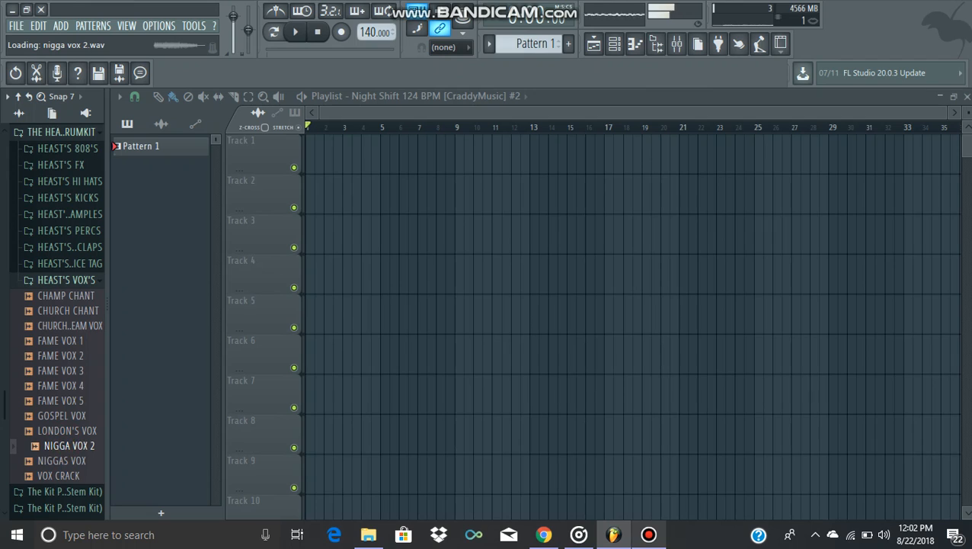
pyautogui.click(67, 295)
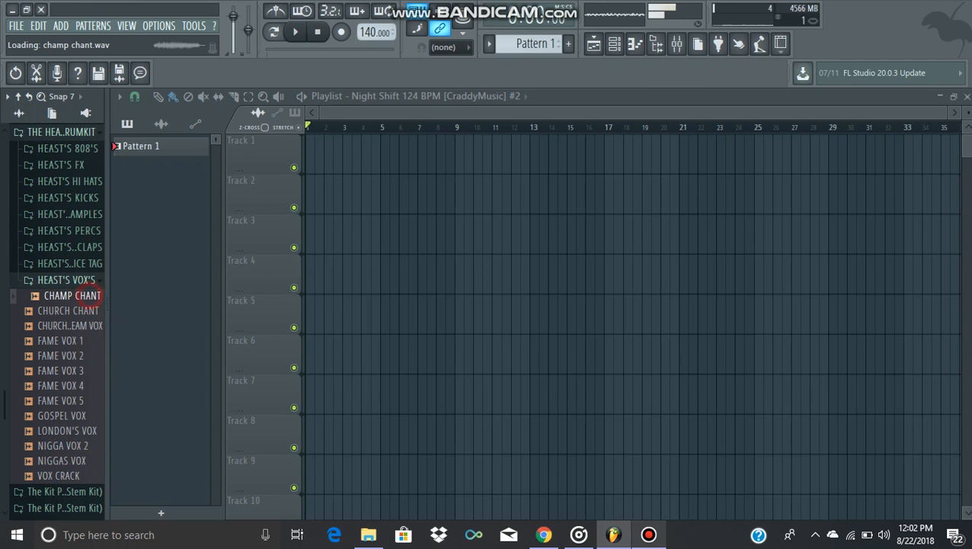
pyautogui.click(83, 325)
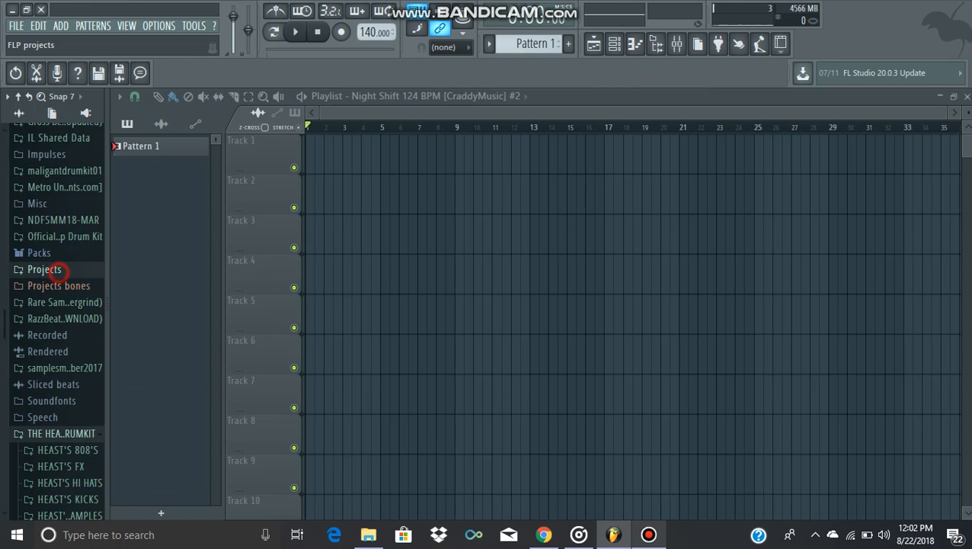
# Step: Load THE HEAST VOICE TAG from the Projects folder onto Track 3
pyautogui.click(43, 270)
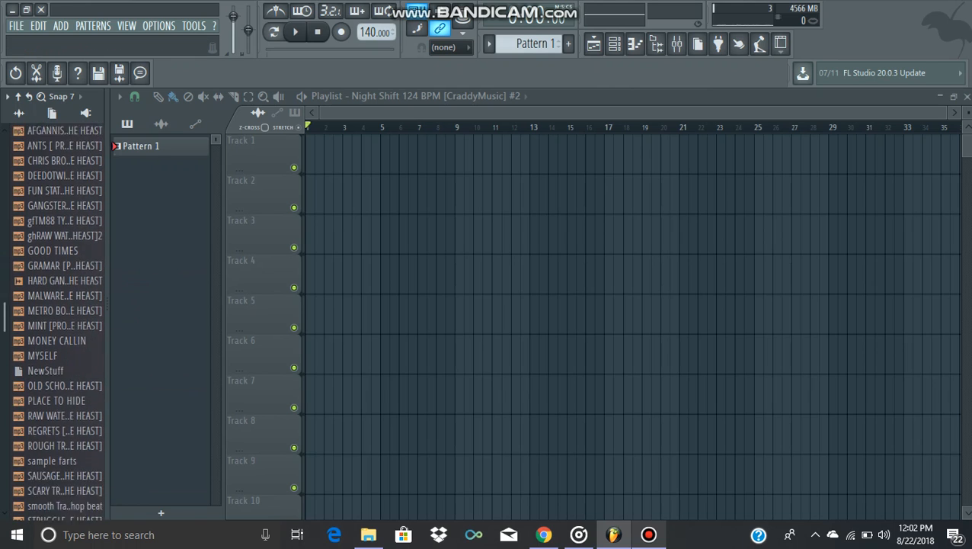
pyautogui.scroll(-3)
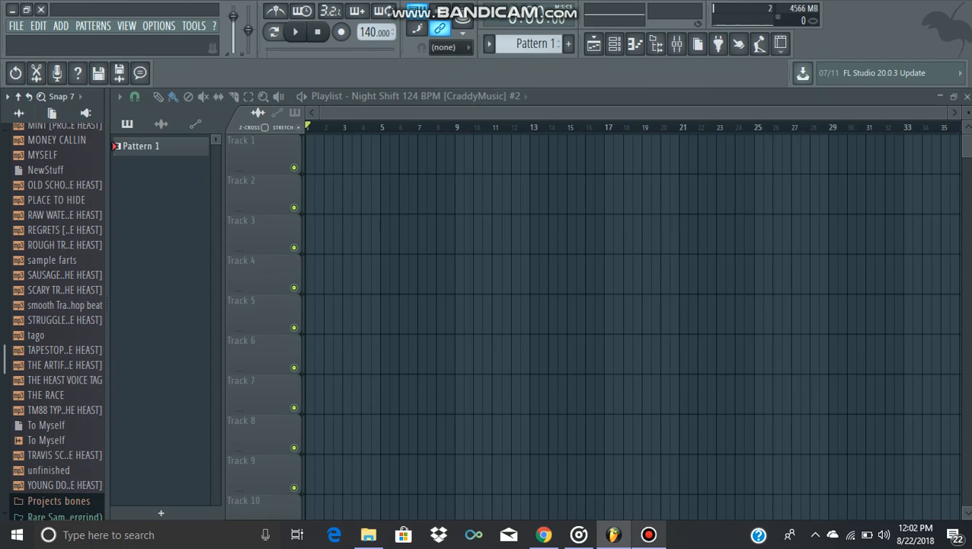
pyautogui.click(73, 379)
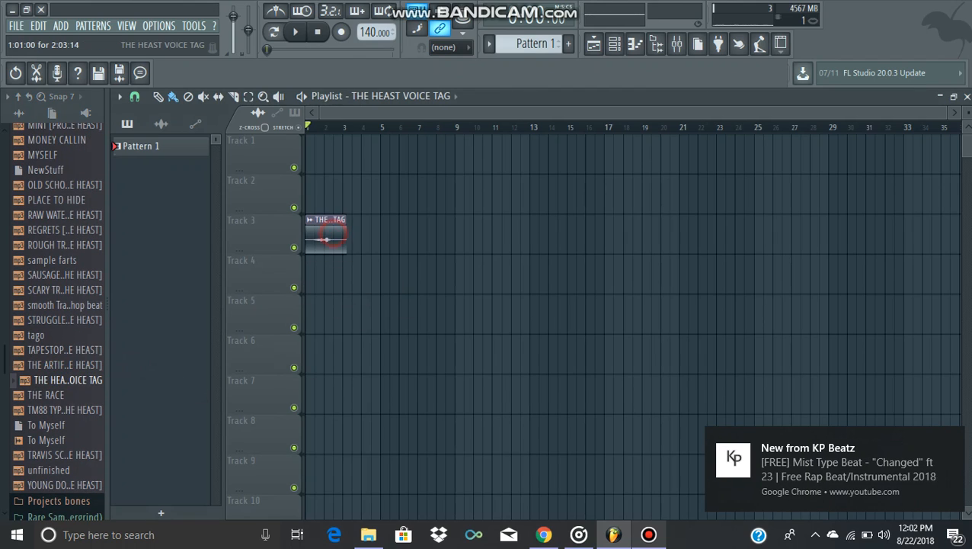
# Step: Enable Normalize in the voice tag clip's Channel Settings, then close the window
pyautogui.doubleClick(325, 234)
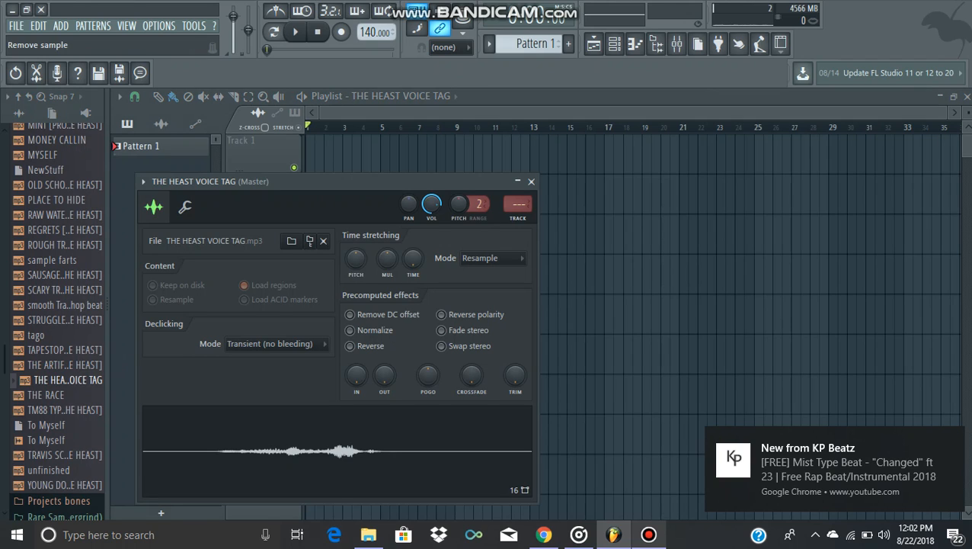
pyautogui.click(349, 330)
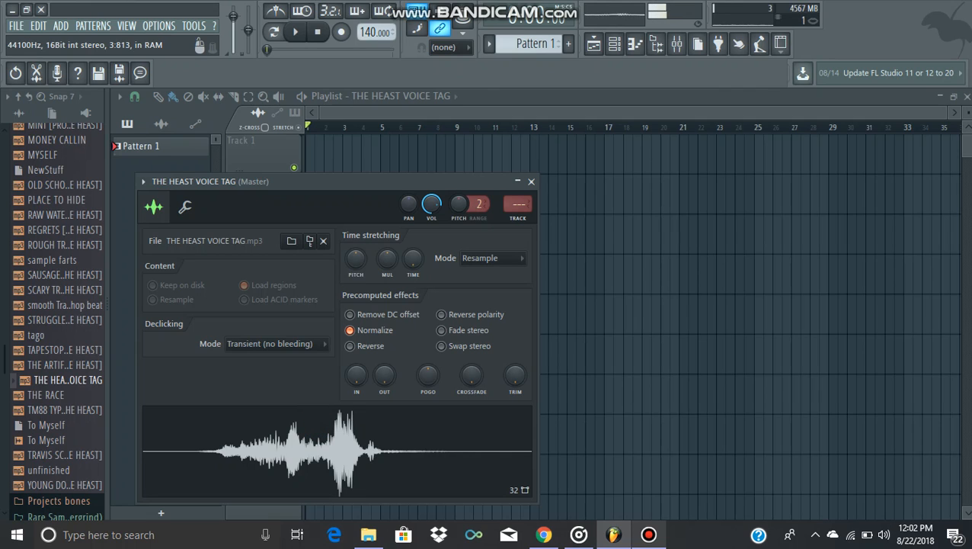
pyautogui.click(532, 181)
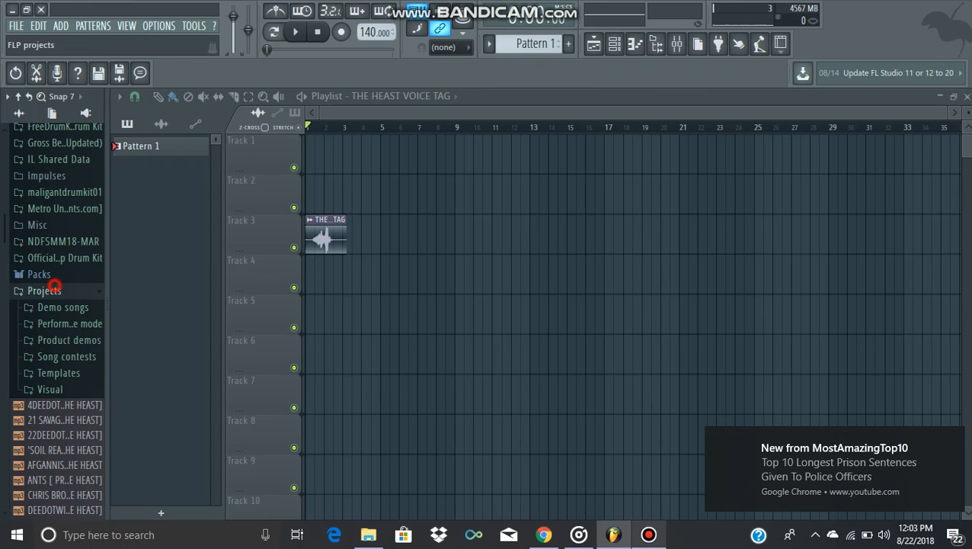
# Step: Collapse the Projects folder and switch to the Sellfy page for THE HEAST'S DRUMKIT
pyautogui.click(43, 289)
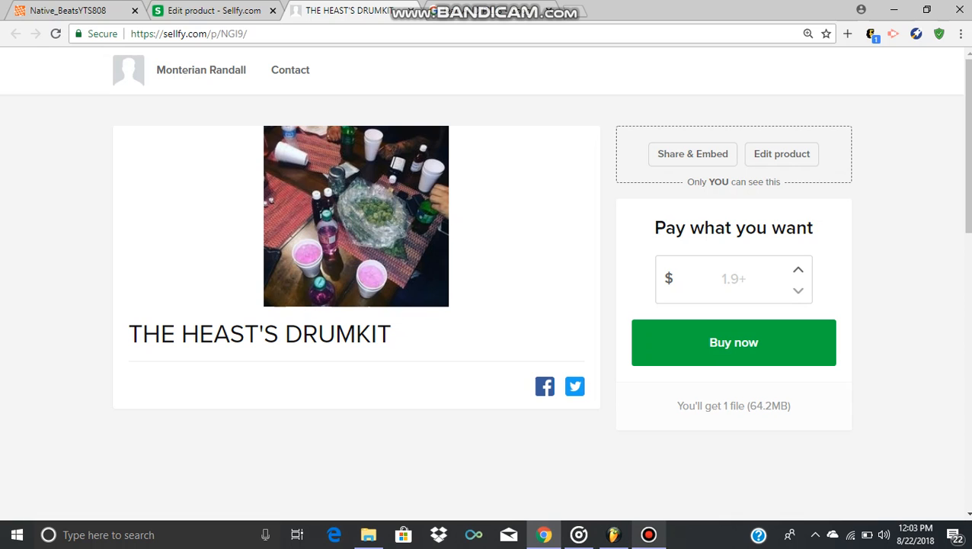
pyautogui.click(648, 534)
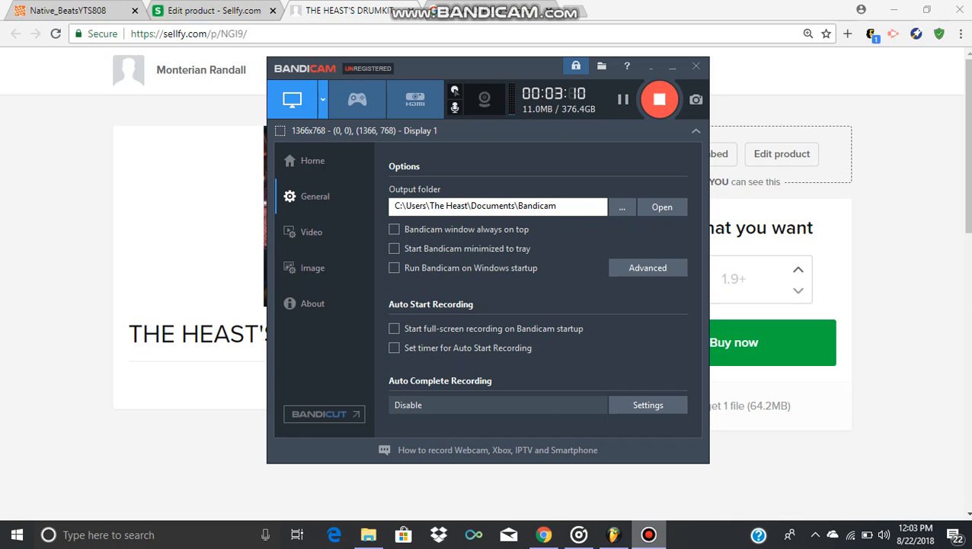
pyautogui.moveTo(659, 100)
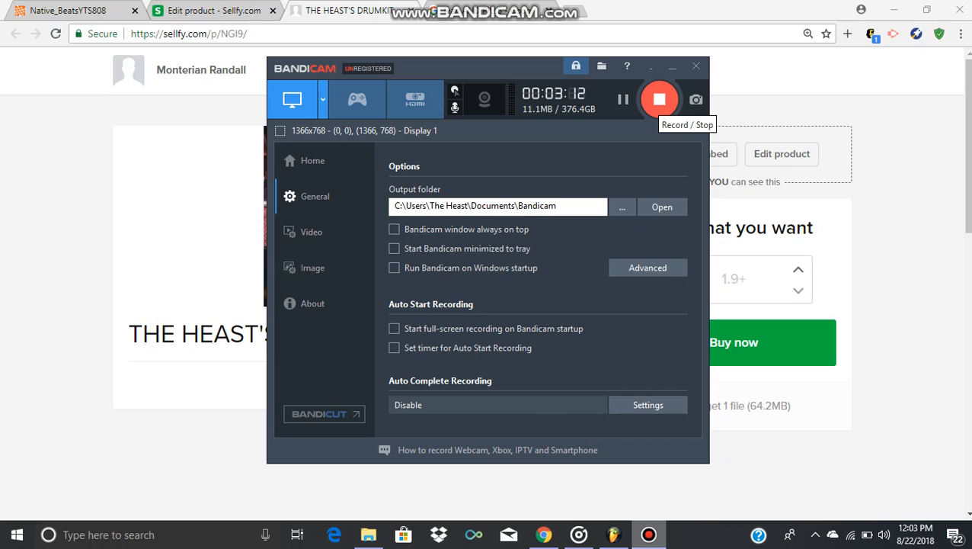